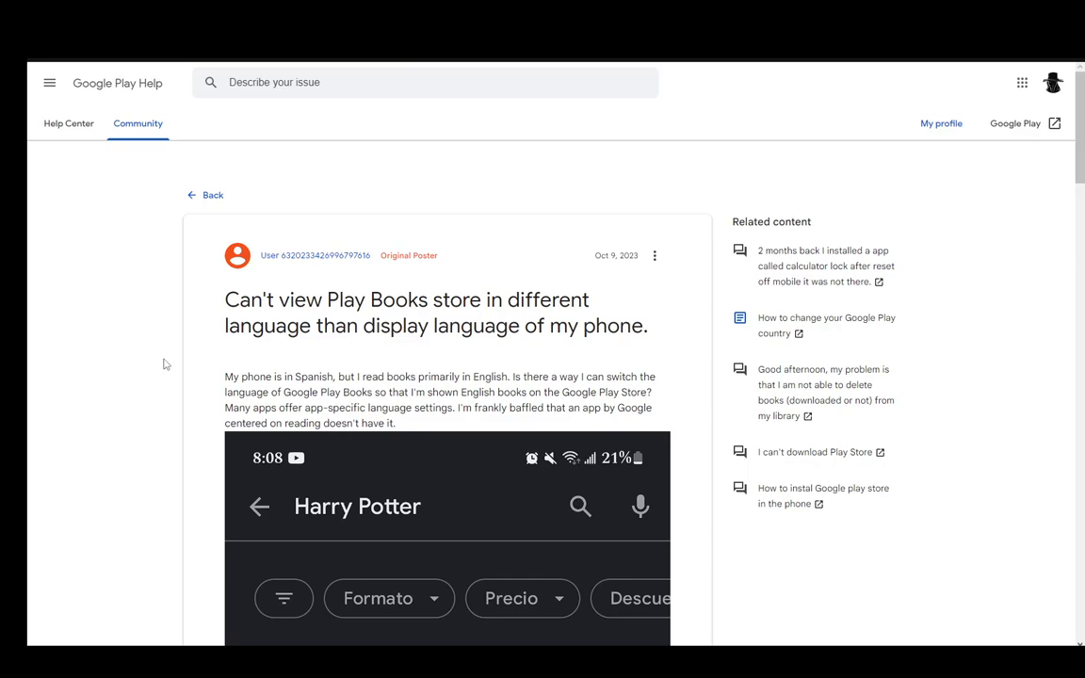
scroll("down", 3)
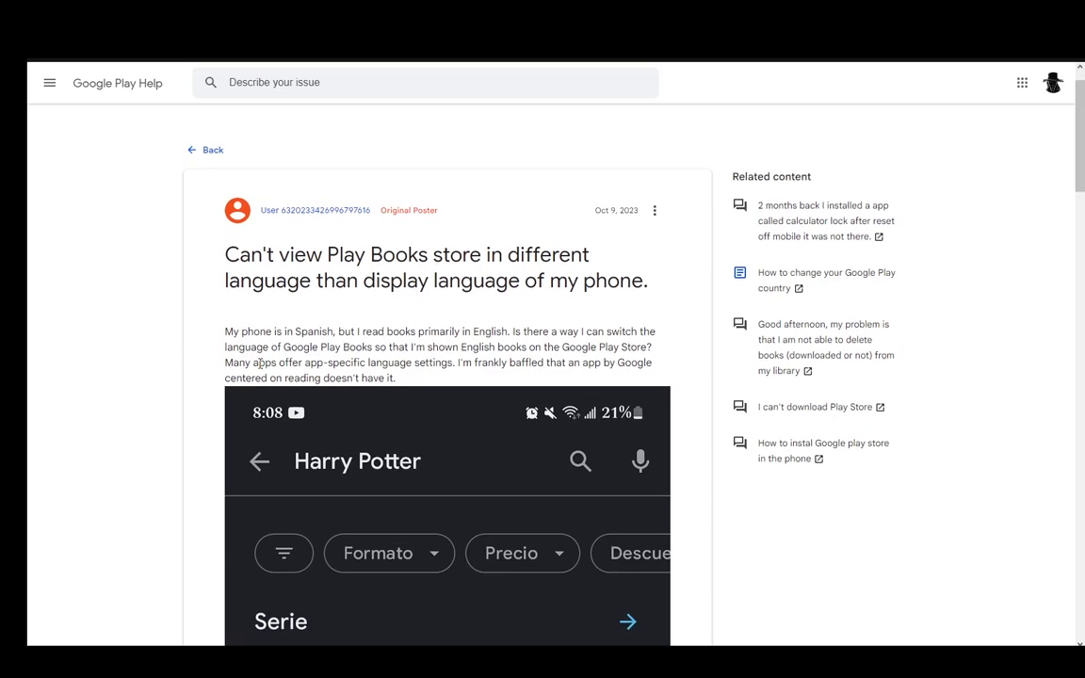
scroll("down", 3)
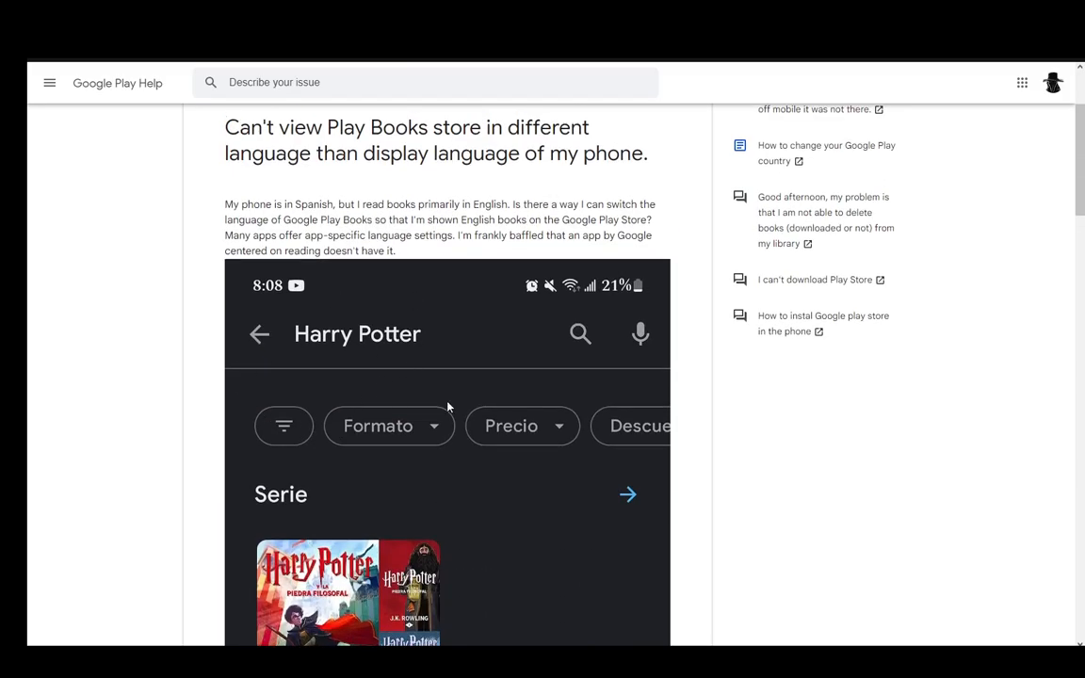
mouse_move(253, 452)
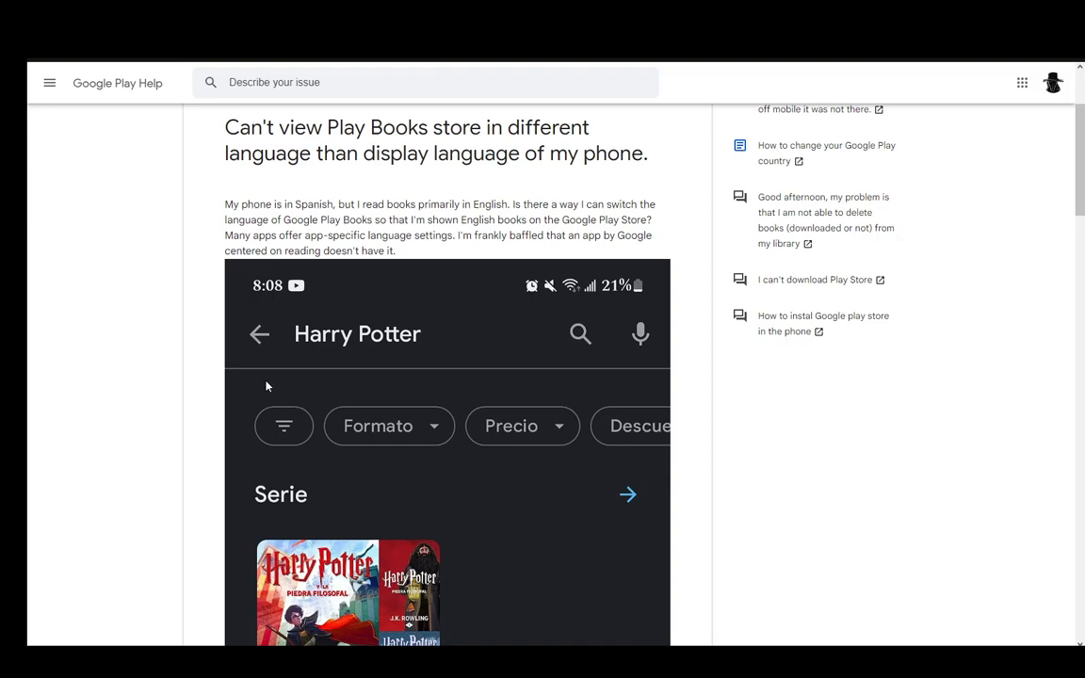
scroll("down", 3)
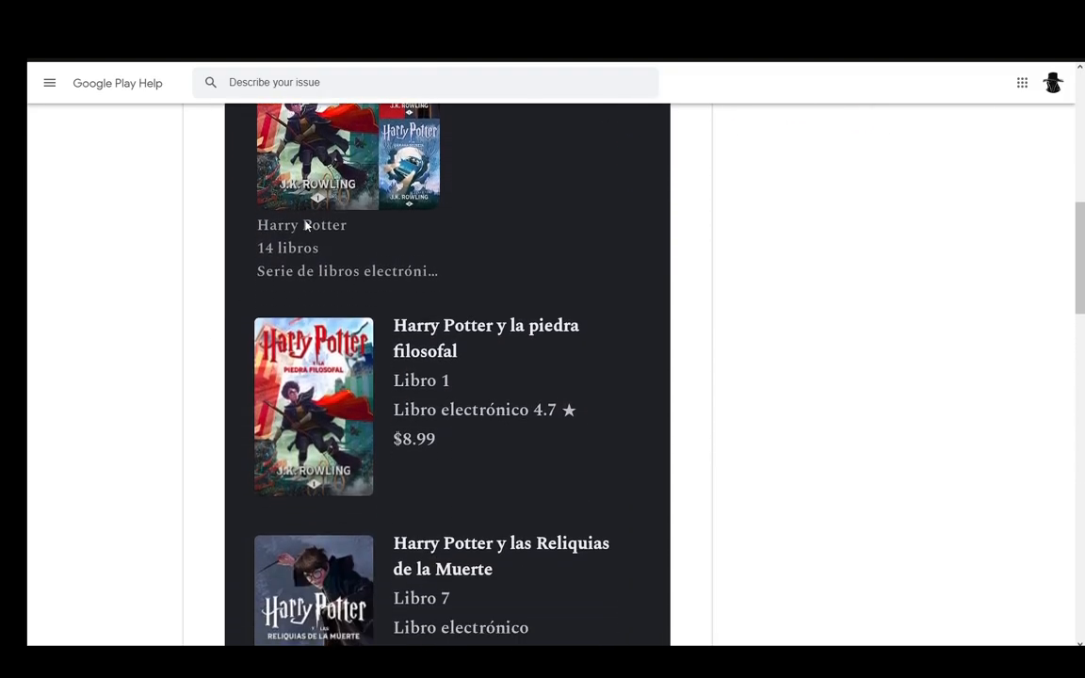
scroll("down", 3)
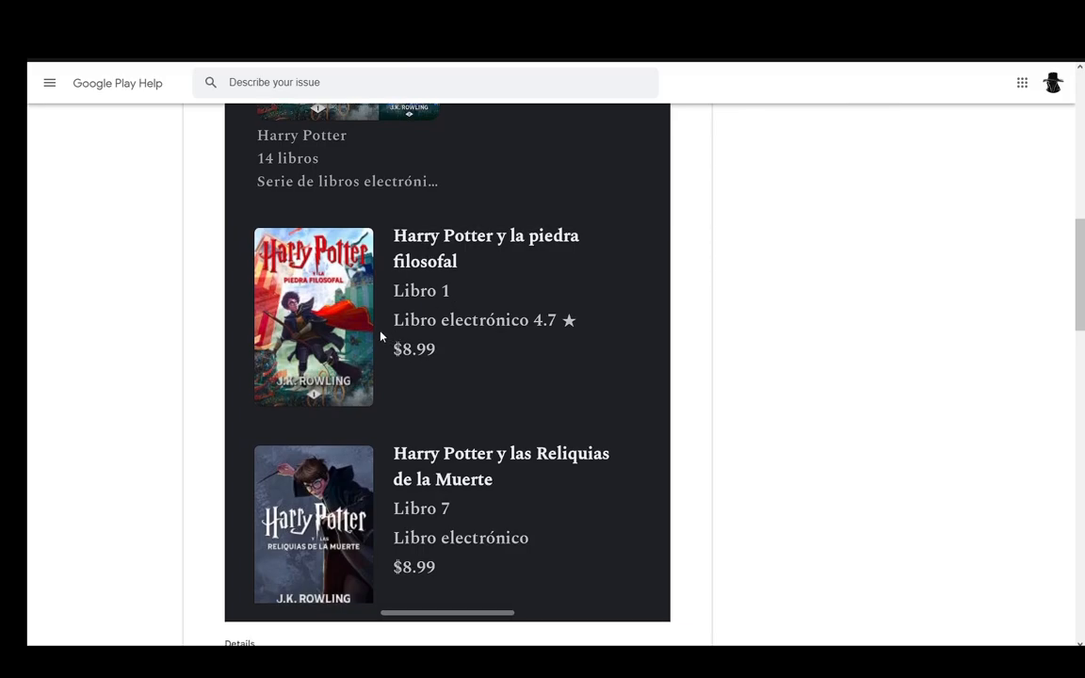
scroll("down", 3)
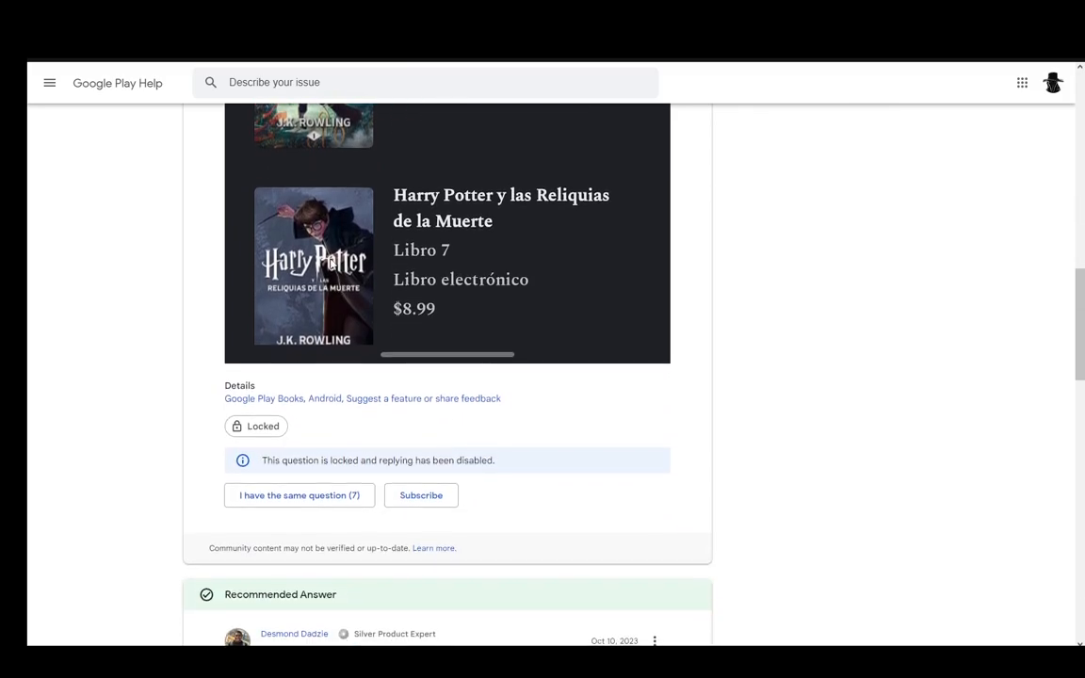
scroll("down", 3)
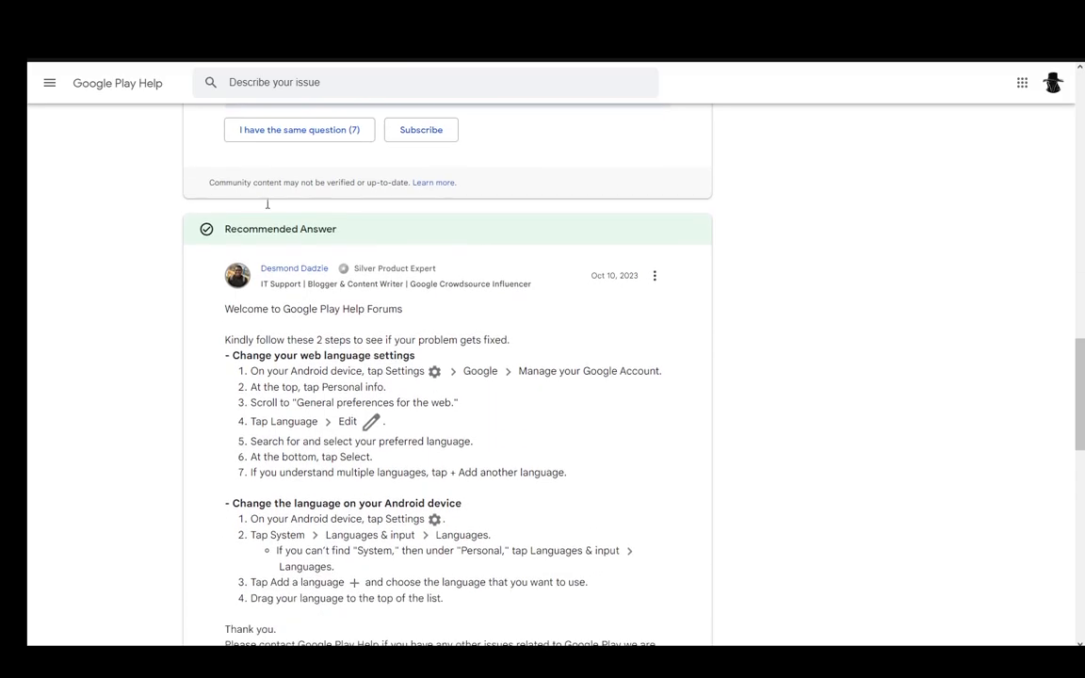
scroll("down", 3)
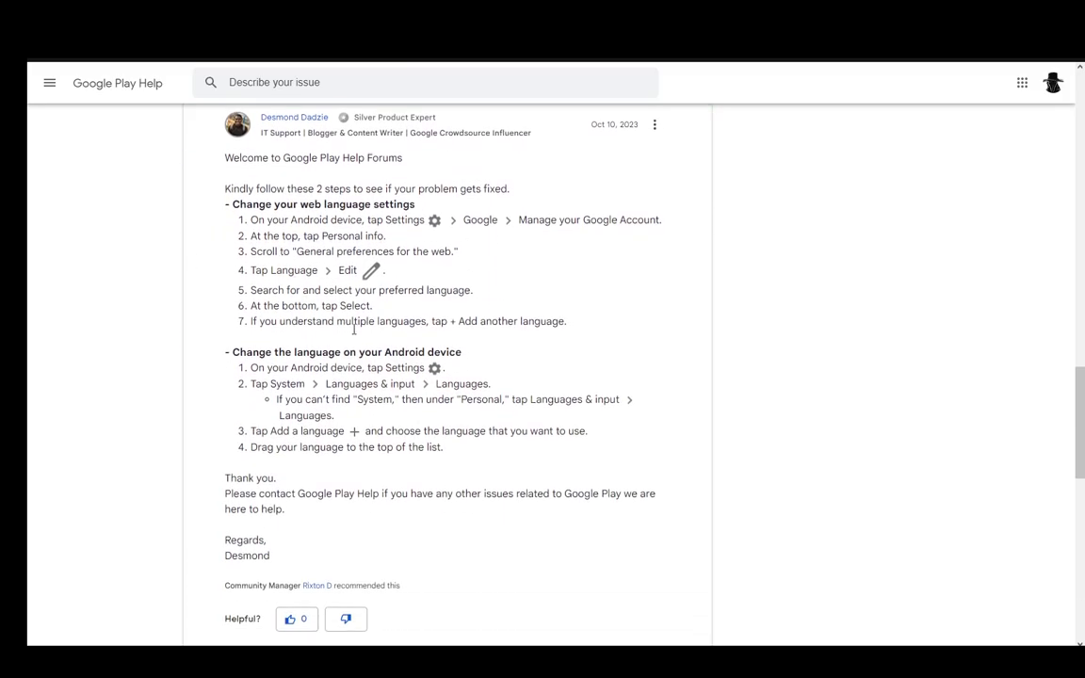
mouse_move(416, 294)
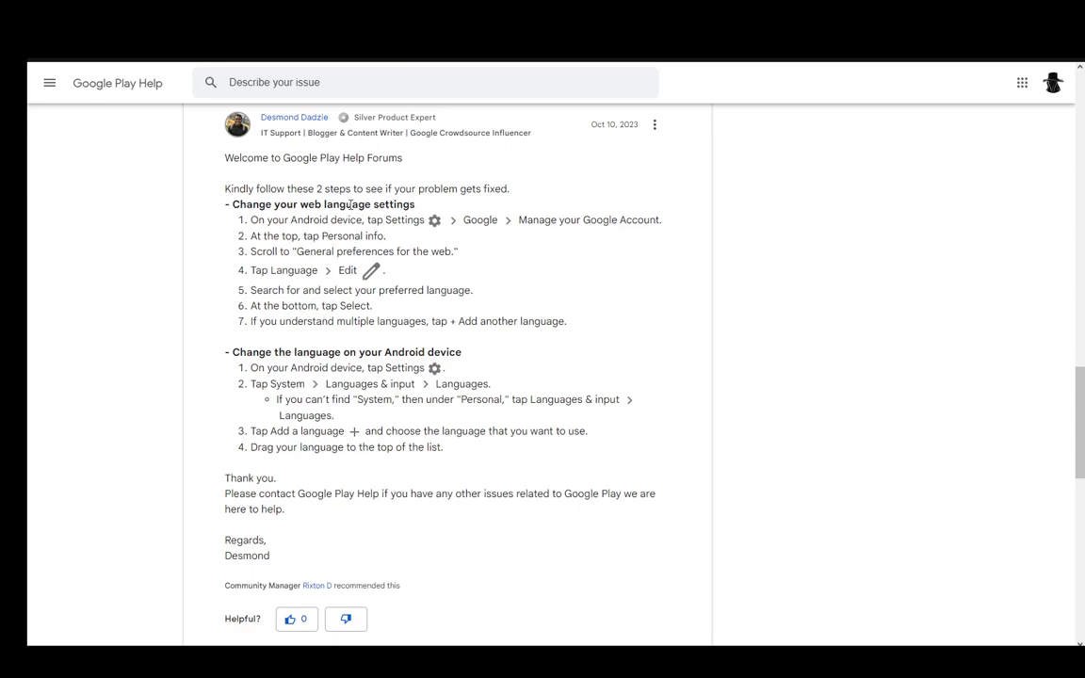
mouse_move(430, 327)
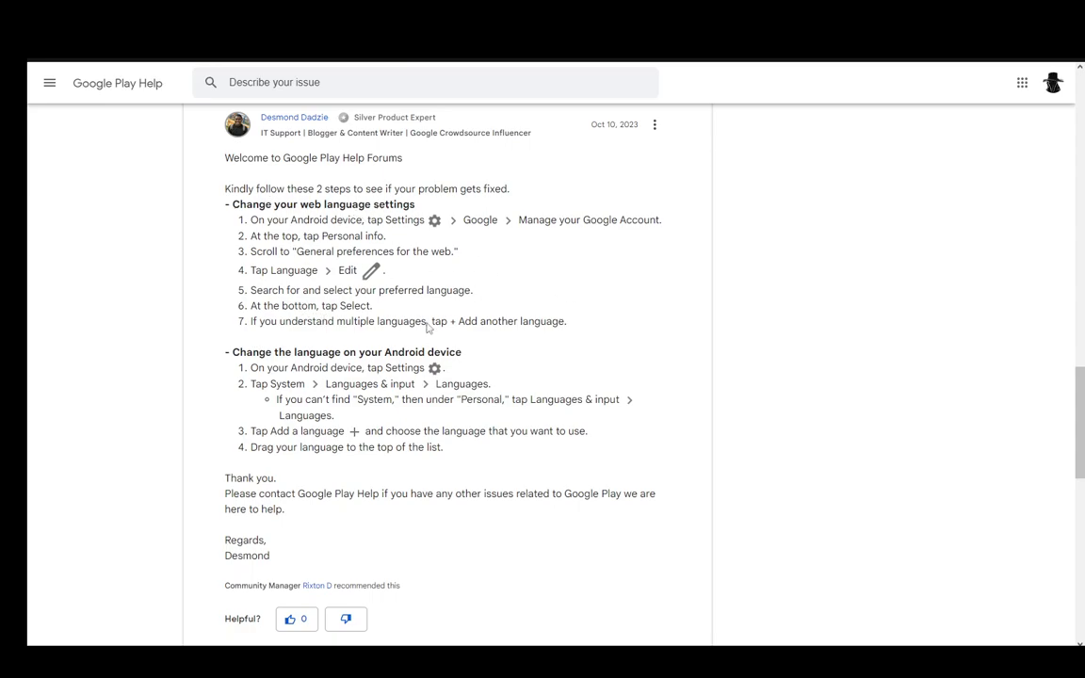
mouse_move(188, 249)
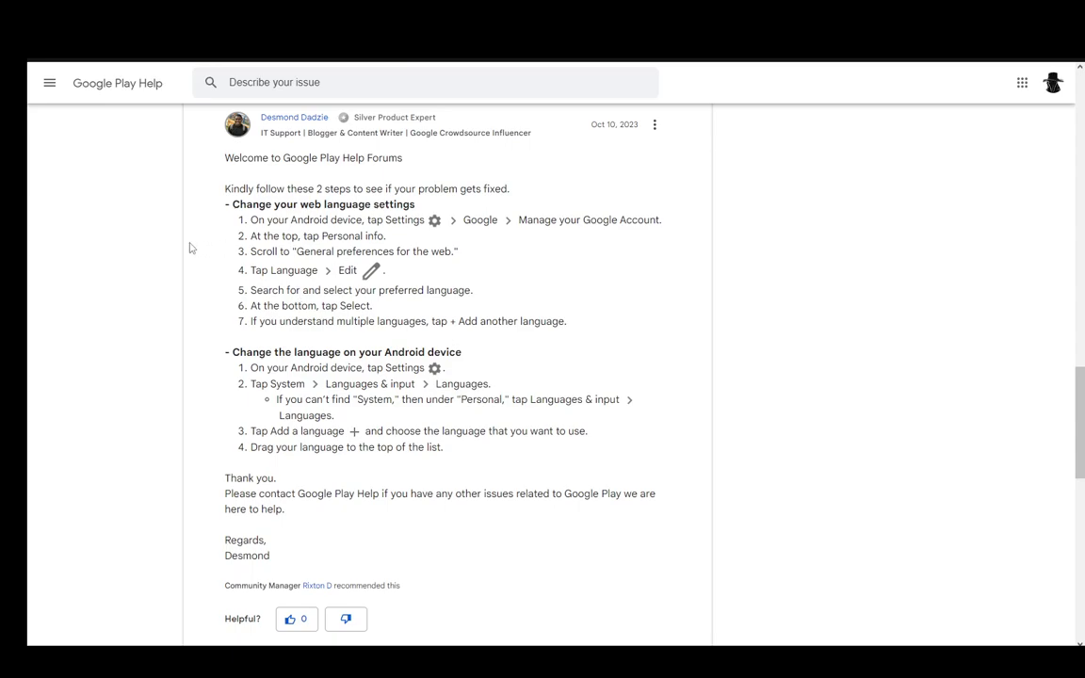
mouse_move(437, 215)
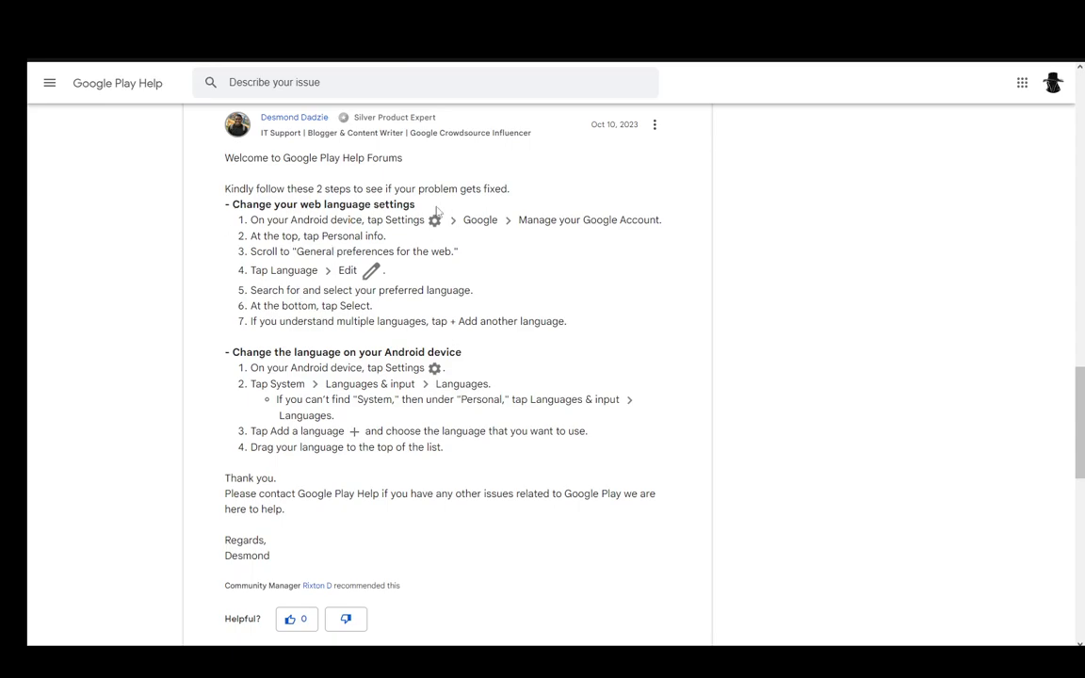
mouse_move(290, 204)
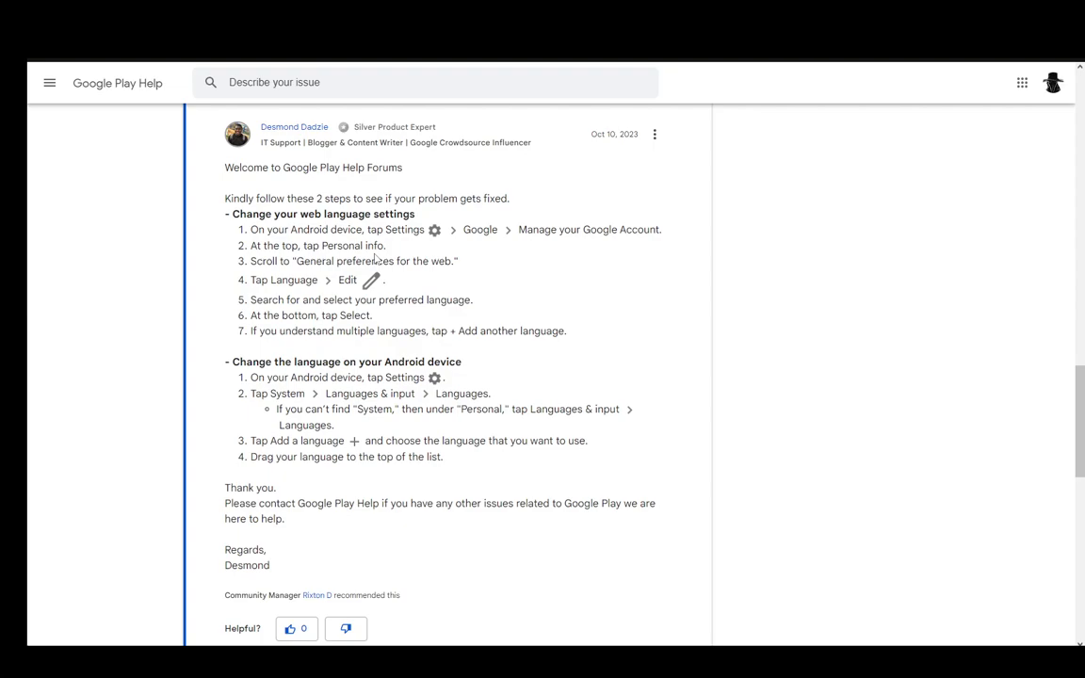
mouse_move(328, 279)
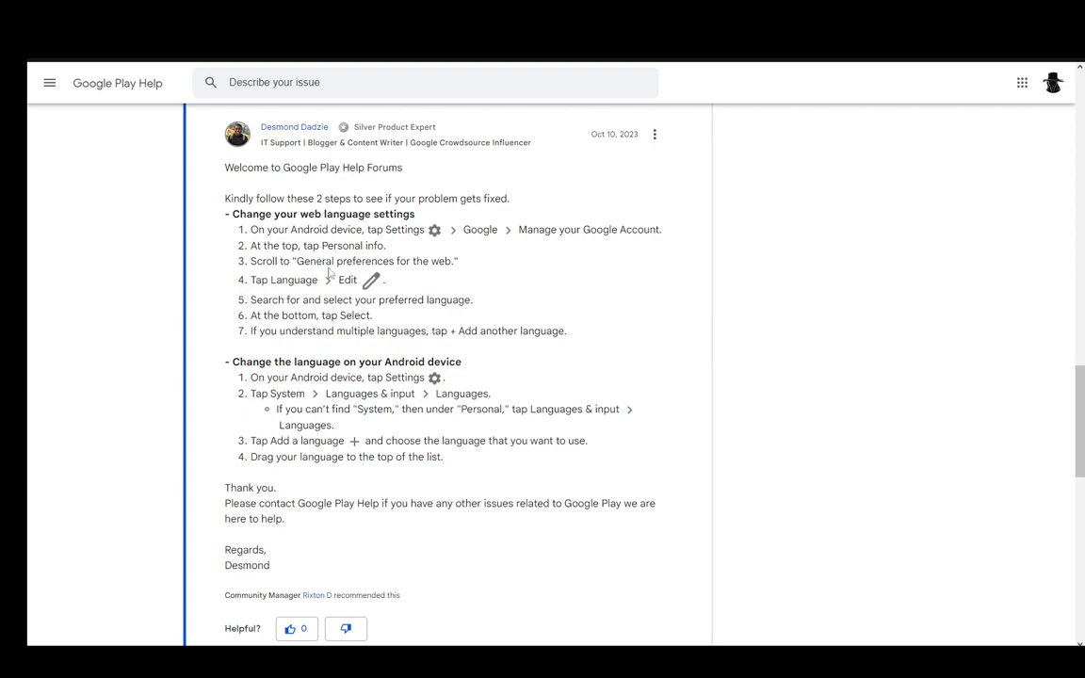
mouse_move(460, 252)
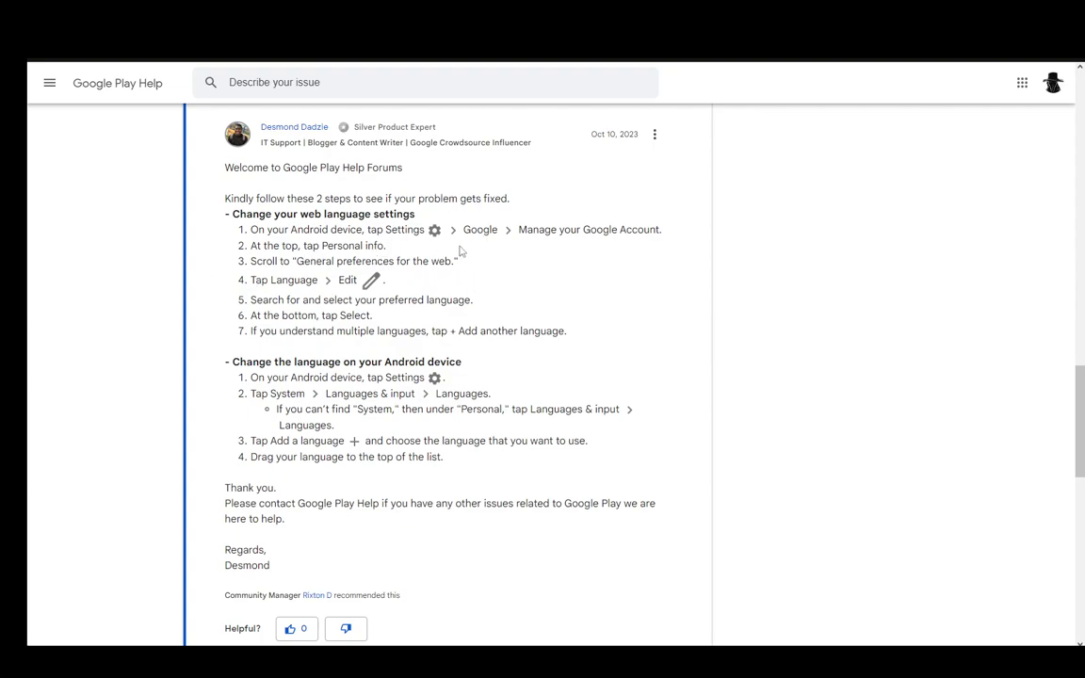
mouse_move(414, 293)
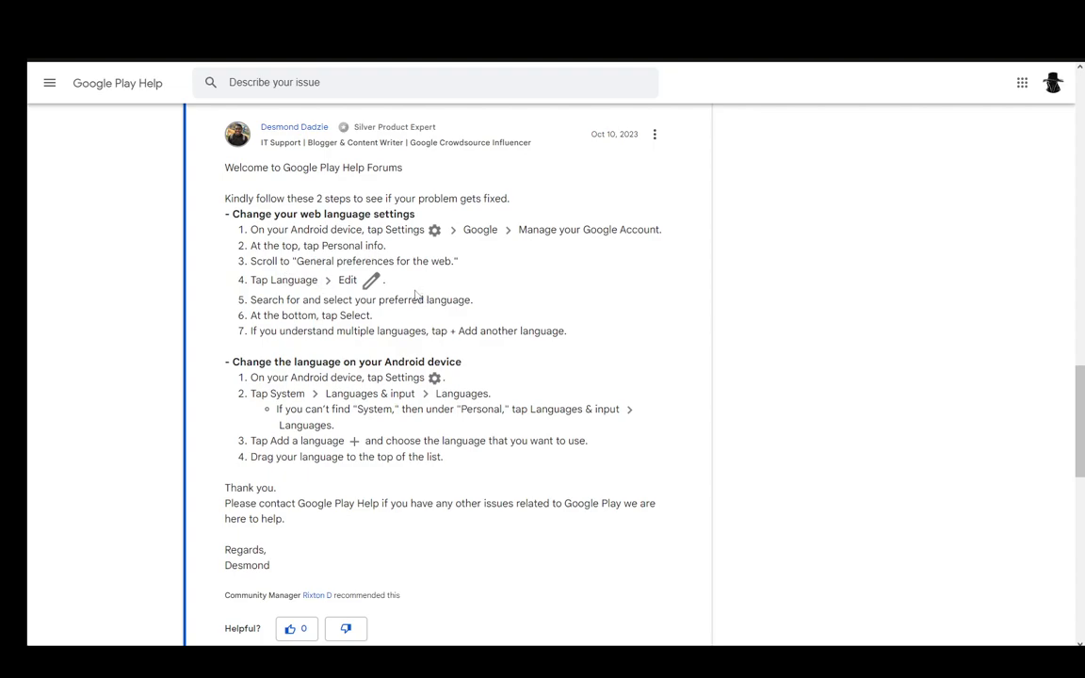
mouse_move(329, 279)
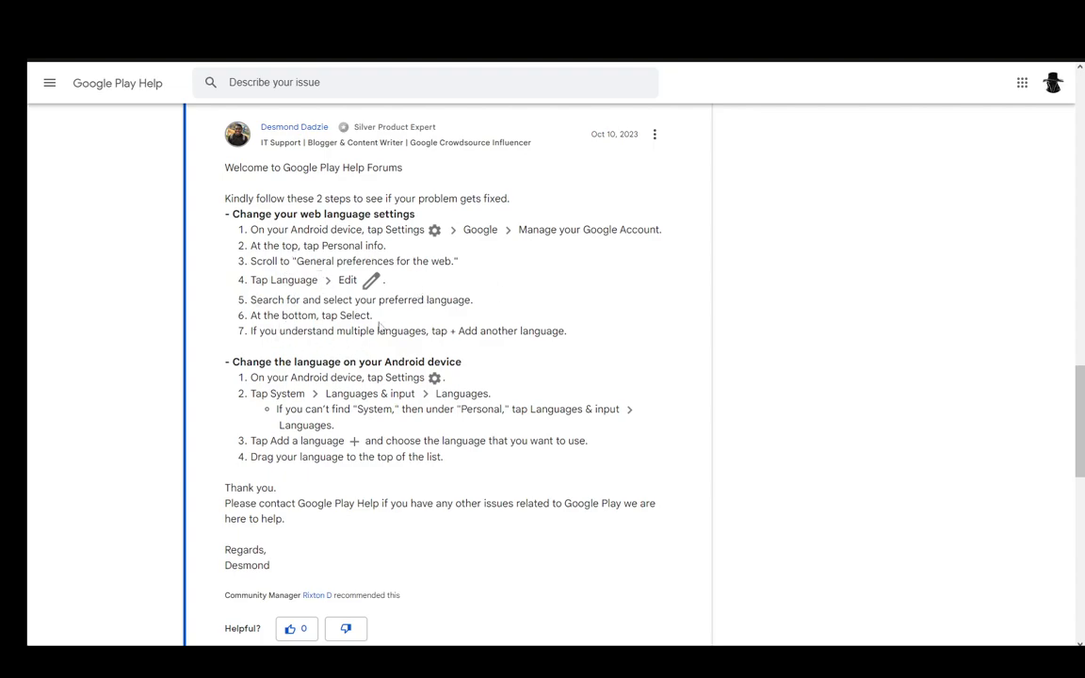
mouse_move(531, 354)
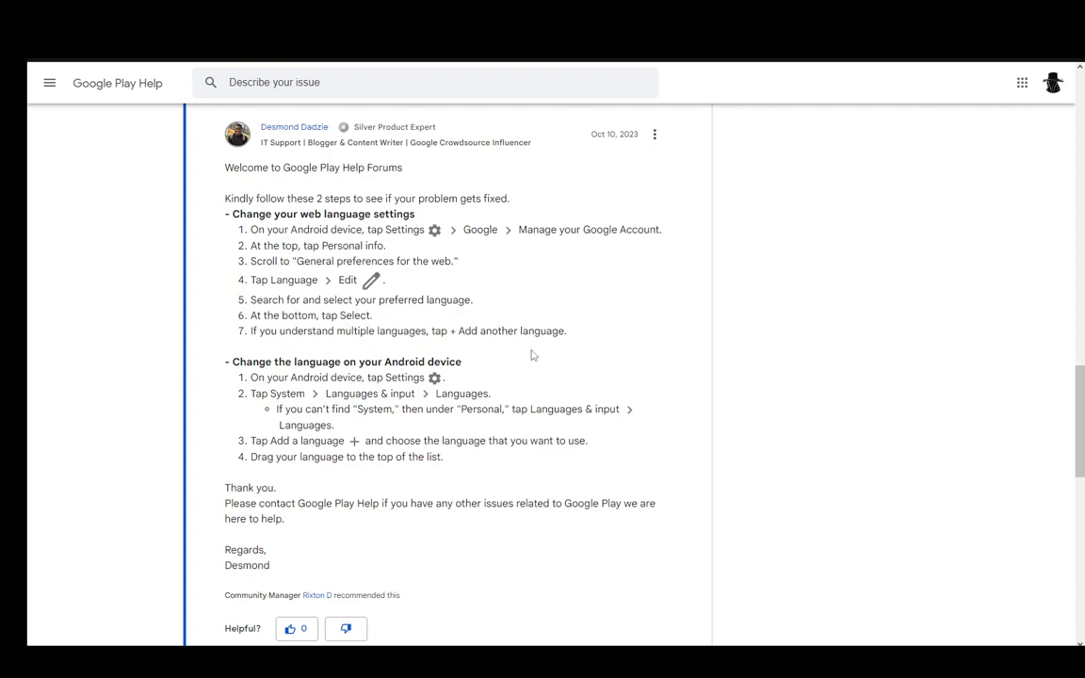
scroll("down", 3)
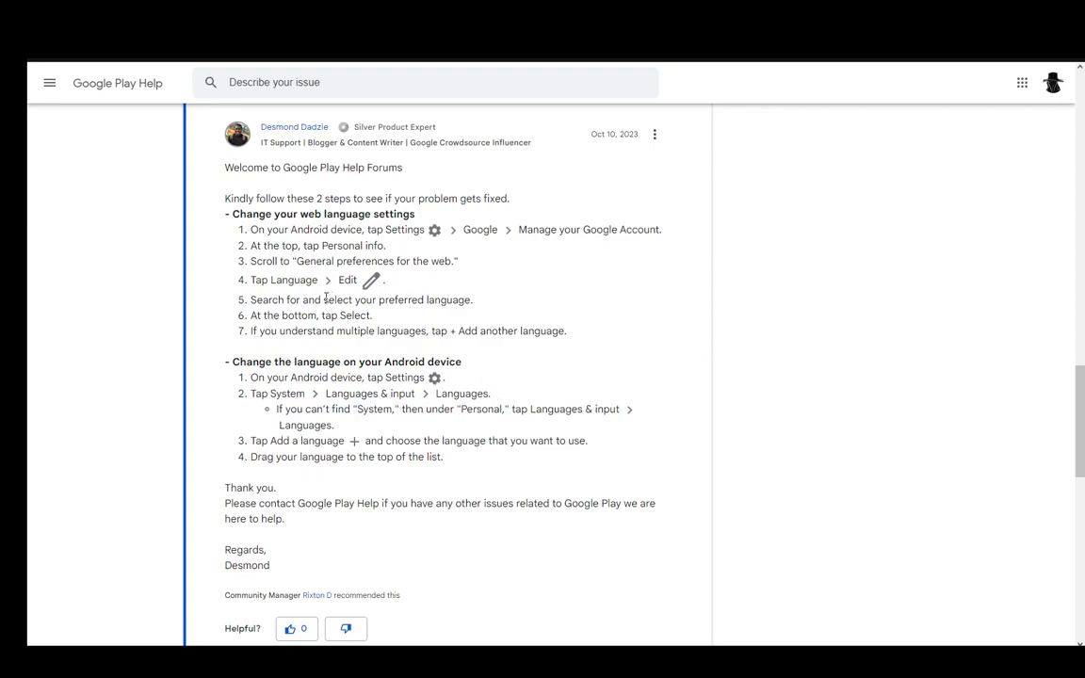
mouse_move(339, 358)
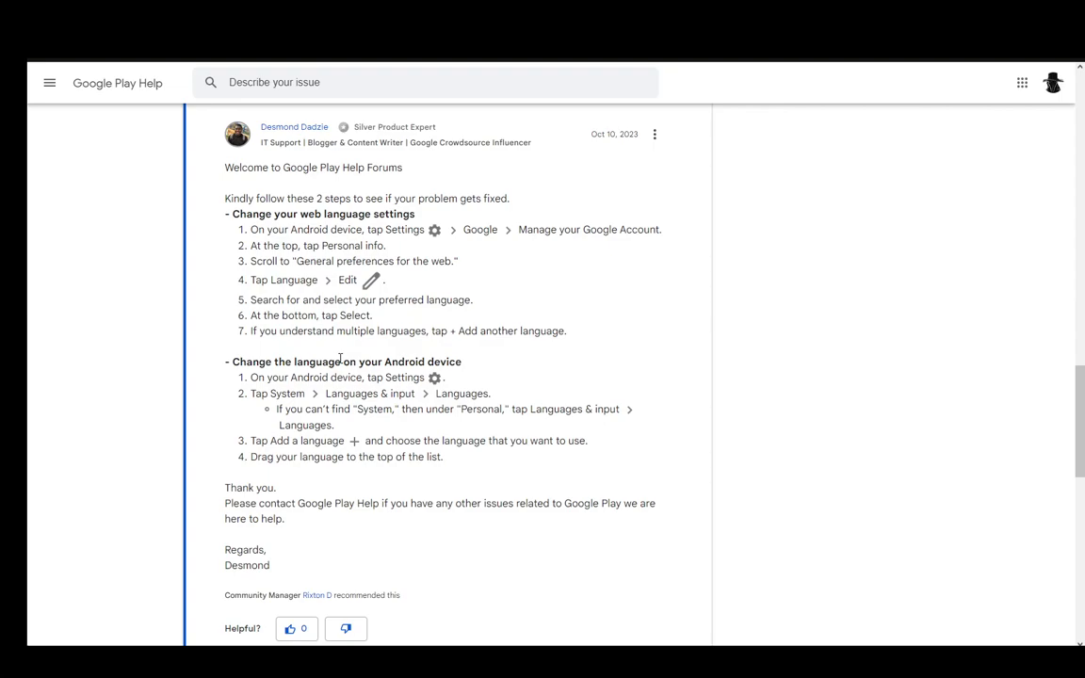